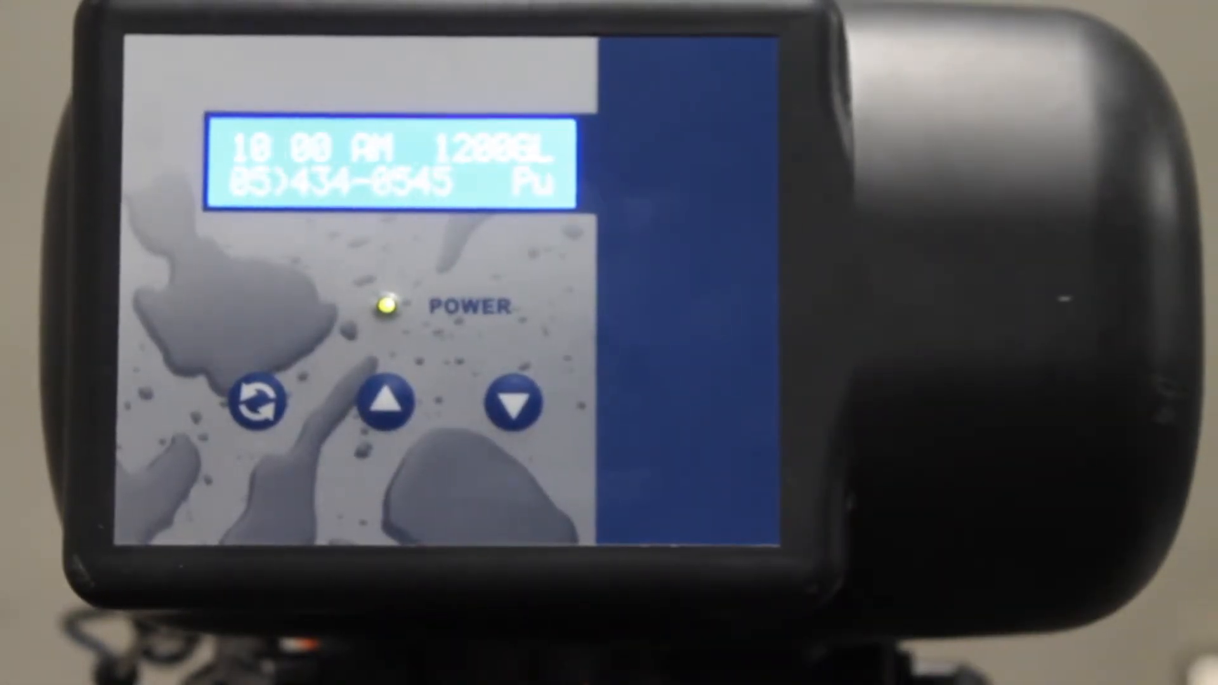
left_click(257, 403)
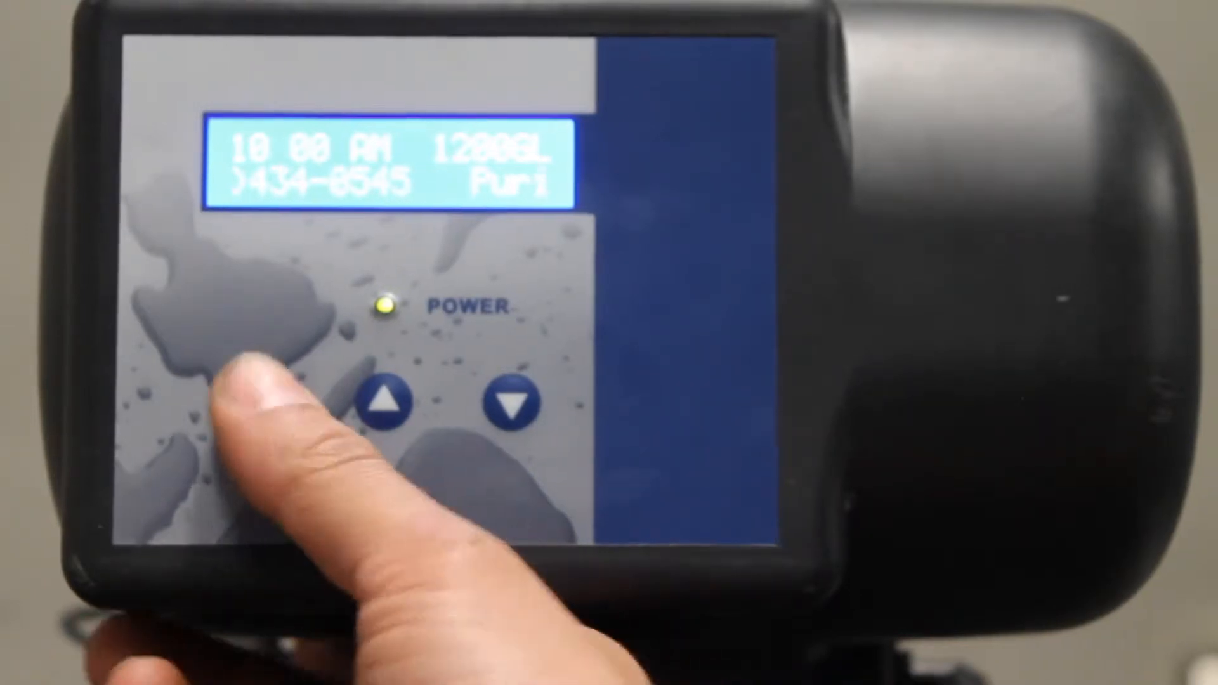
left_click(252, 403)
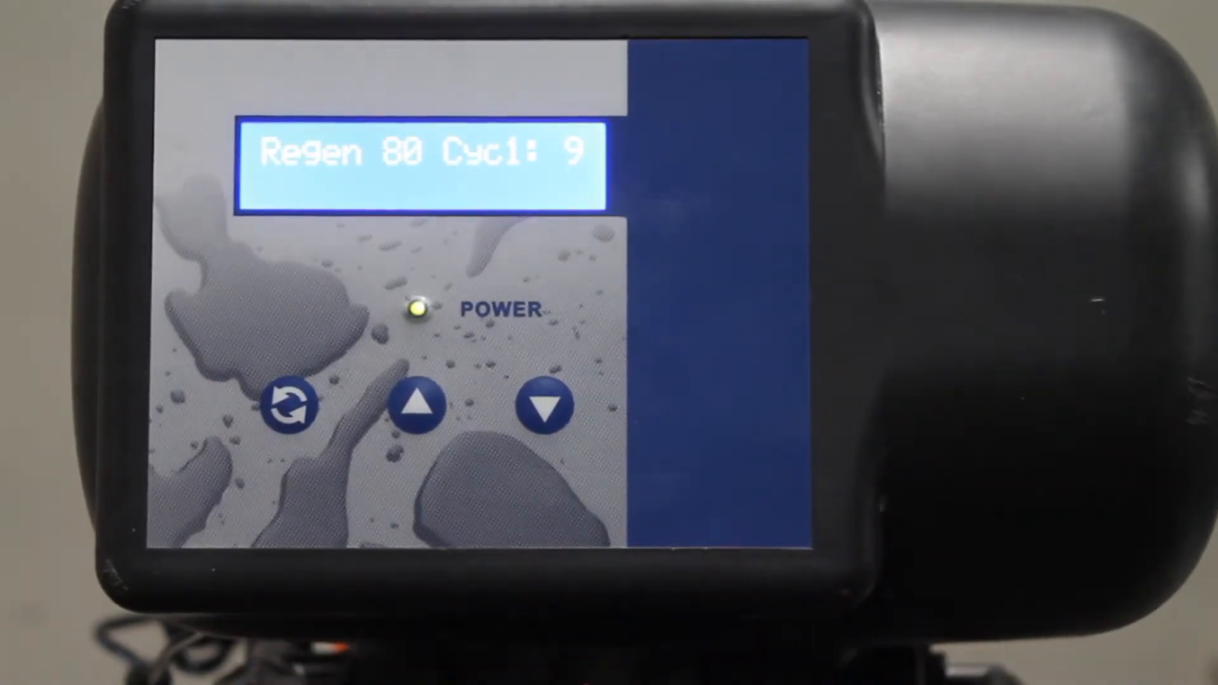
left_click(289, 407)
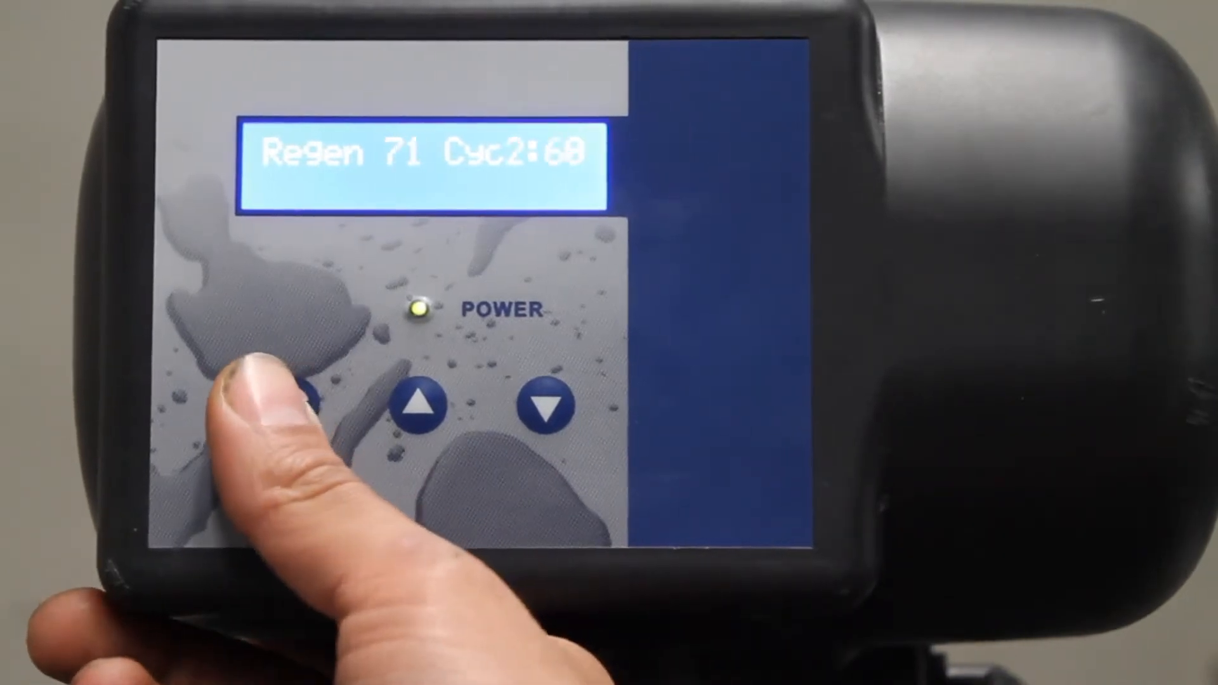
left_click(292, 406)
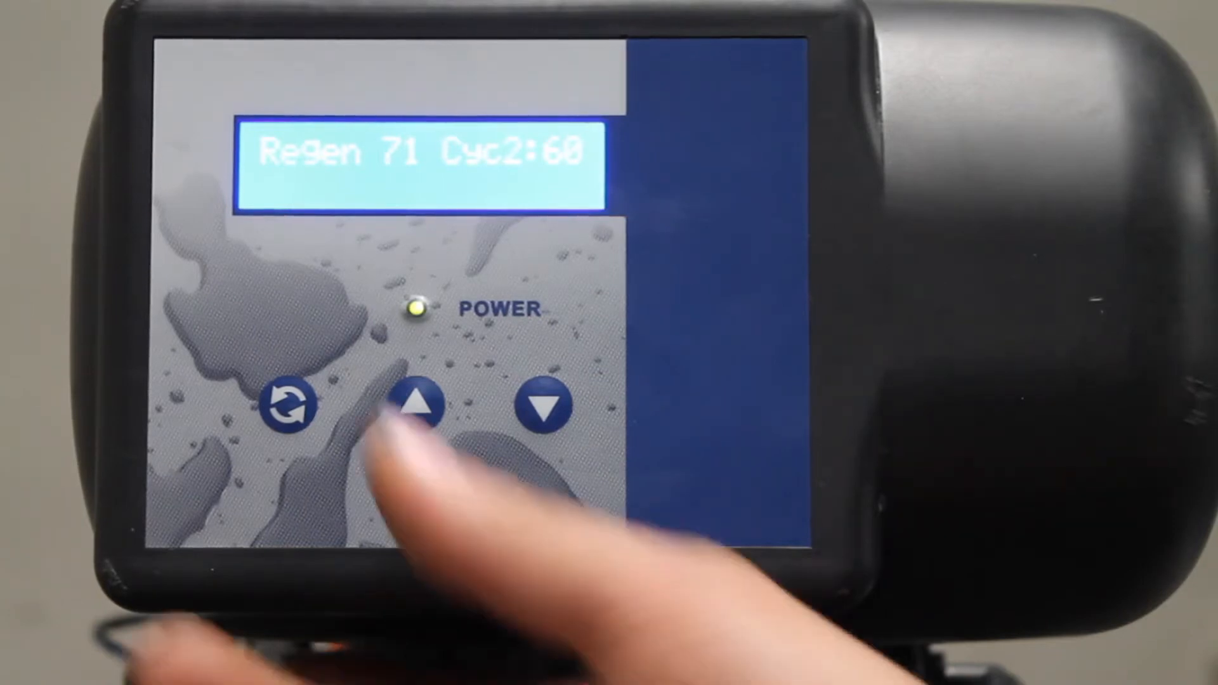
left_click(420, 404)
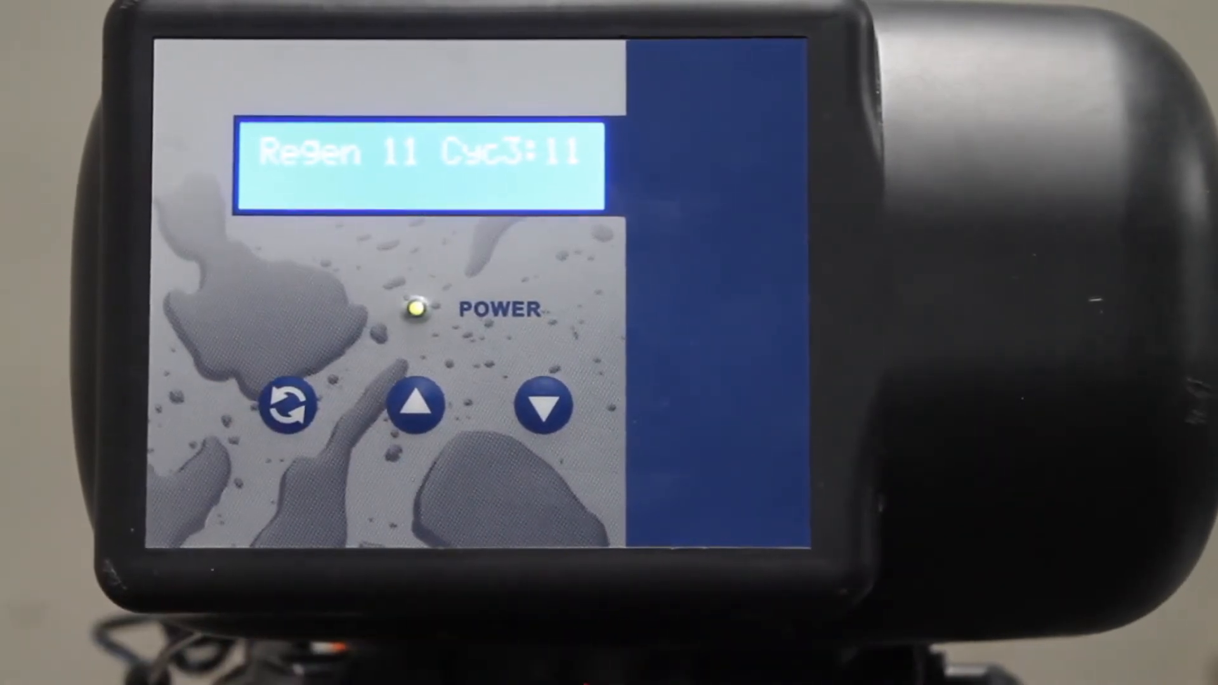